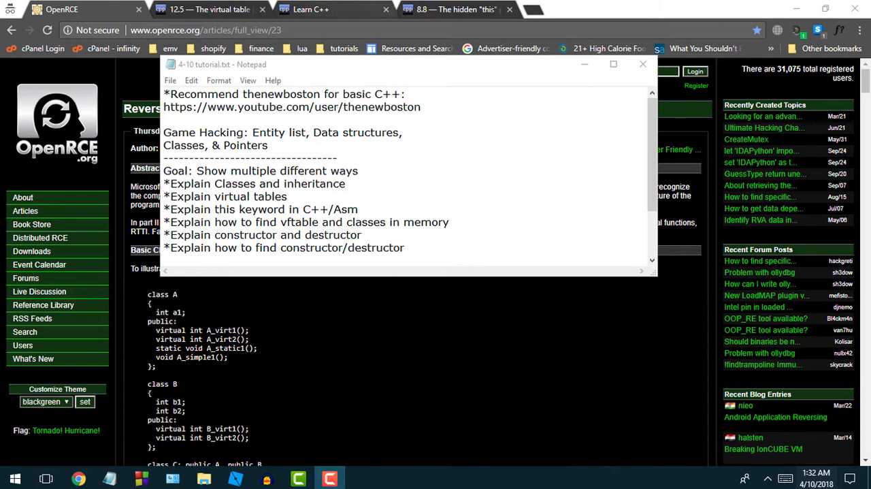
mouse_move(417, 275)
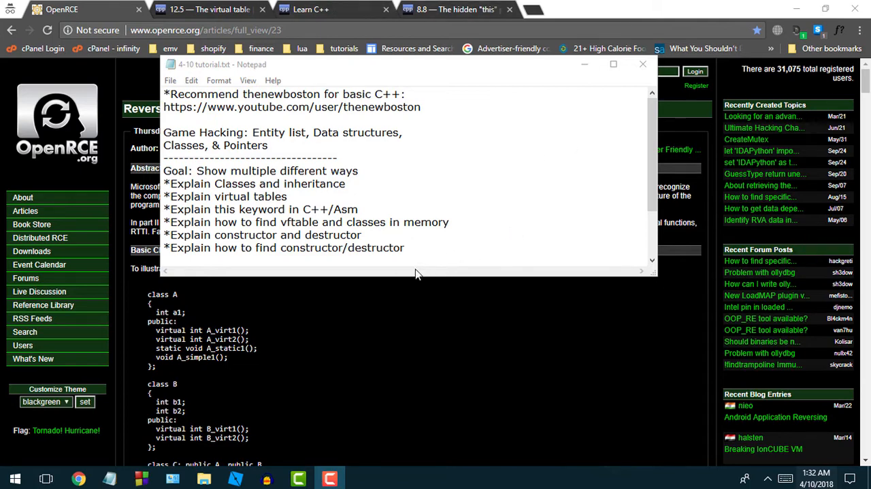
Highlight the classes/inheritance, virtual tables and vtable-in-memory topics in the notes, then clear the highlight.
left_click(270, 478)
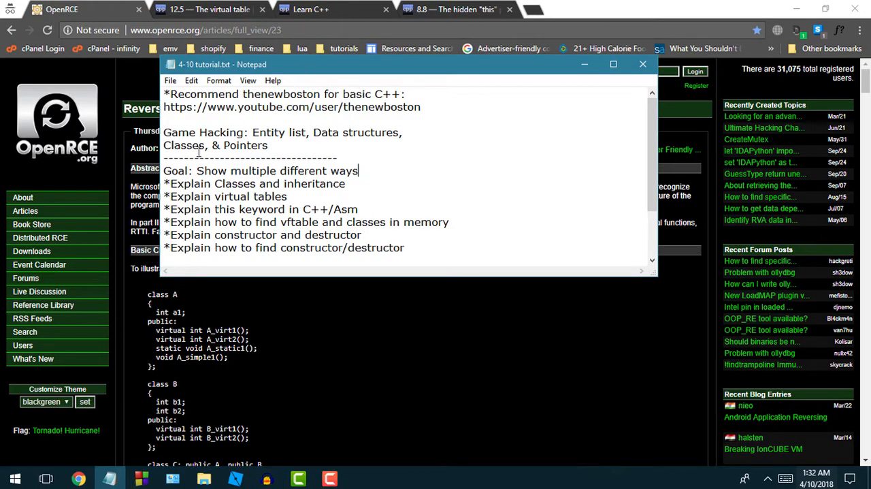
mouse_move(477, 103)
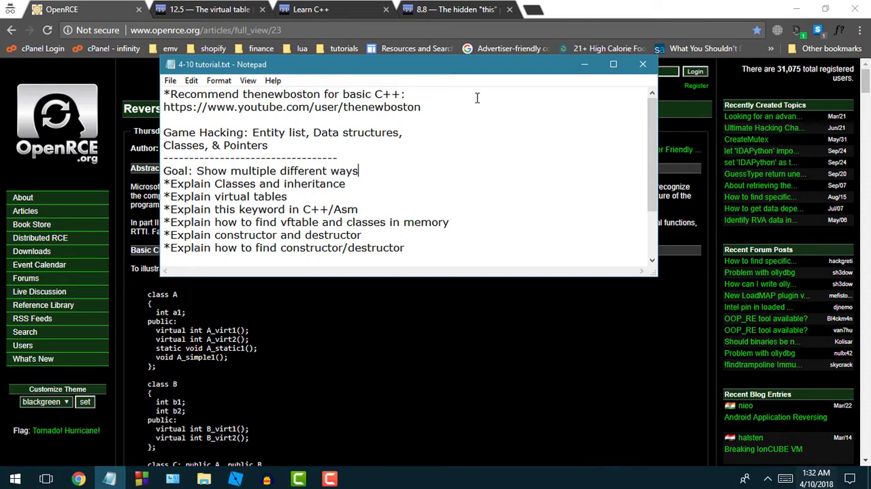
mouse_move(469, 107)
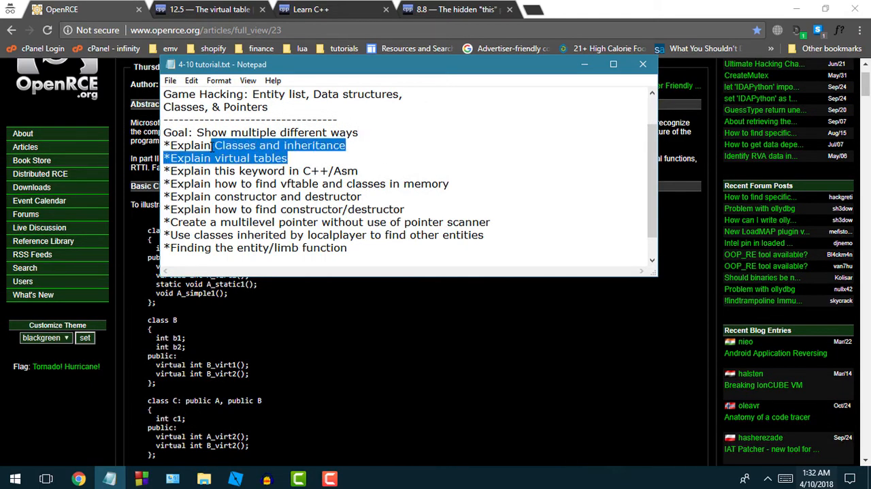
left_click(225, 158)
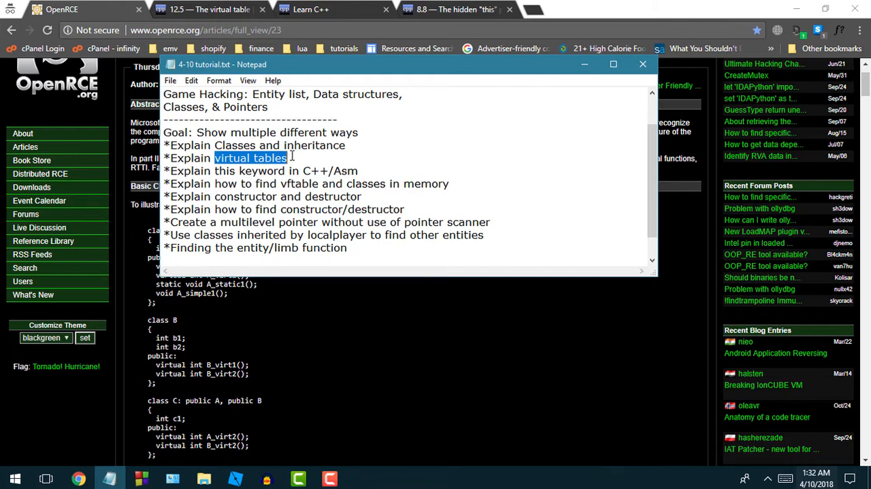
left_click(346, 156)
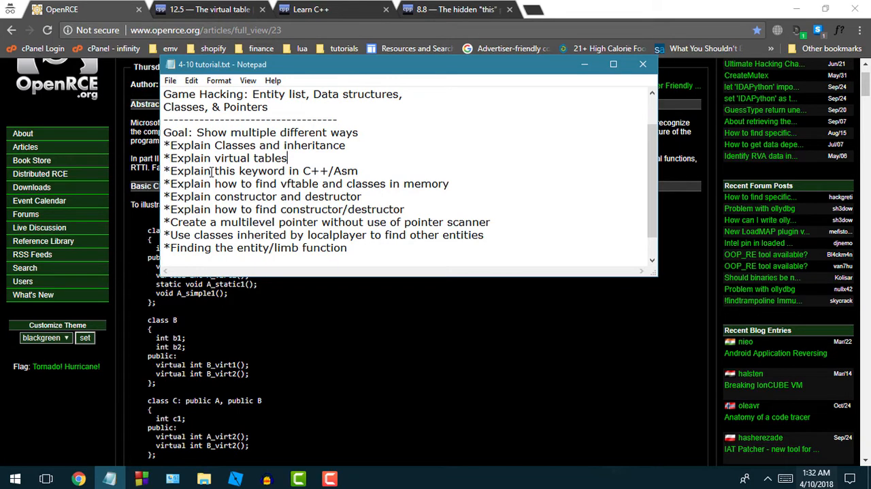
left_click_drag(213, 172, 286, 172)
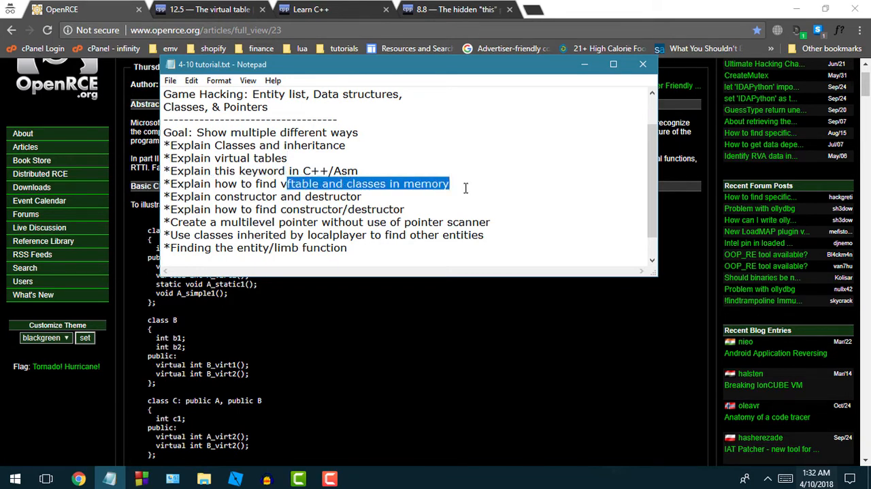
left_click(449, 158)
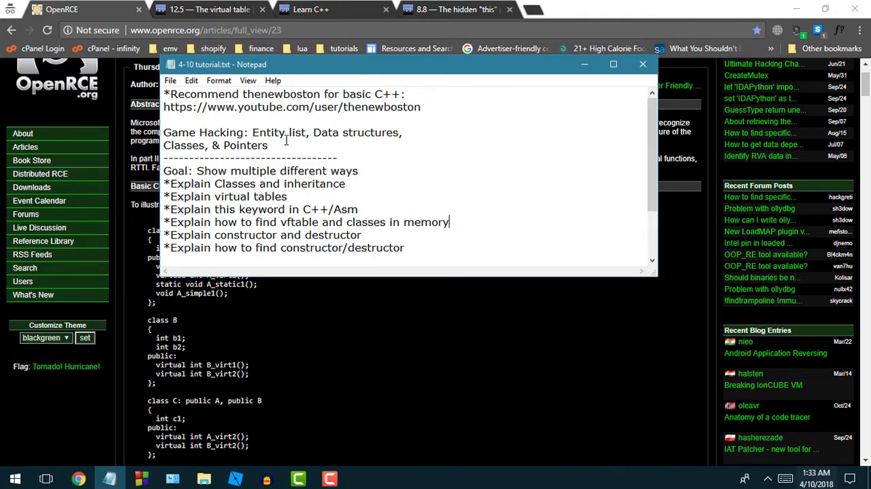
Copy the thenewboston YouTube channel link from the notes.
left_click(267, 144)
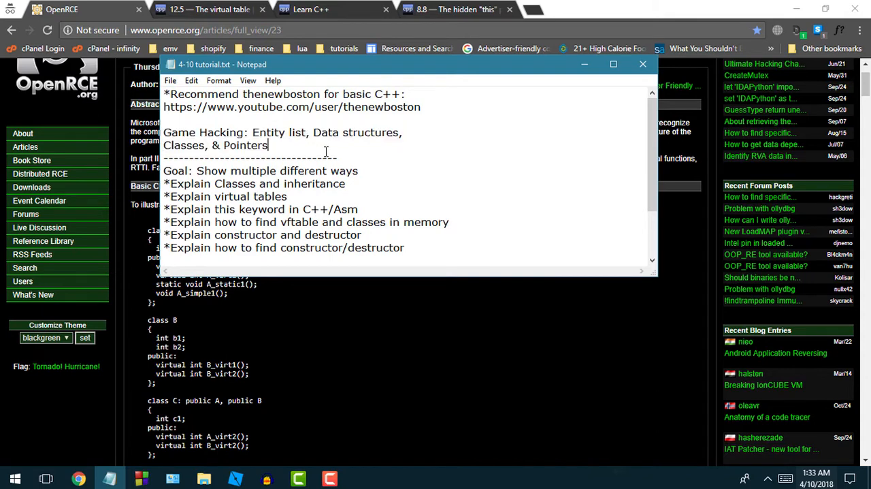
mouse_move(476, 112)
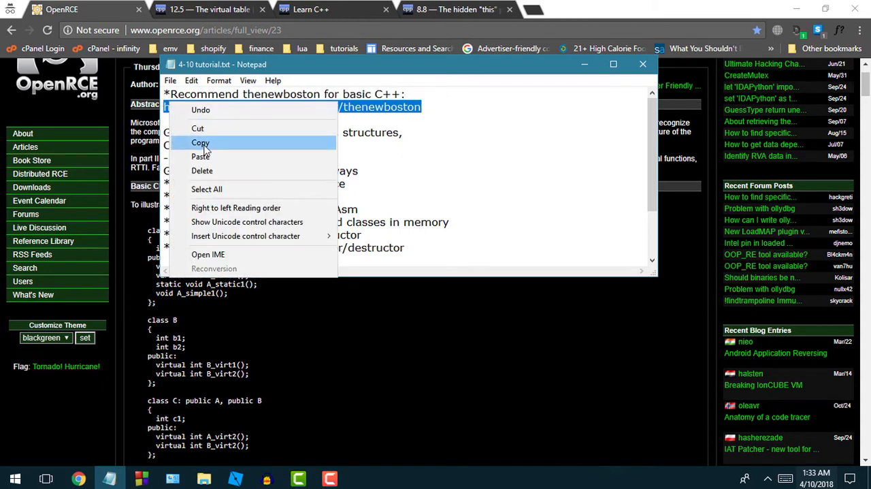
left_click(200, 141)
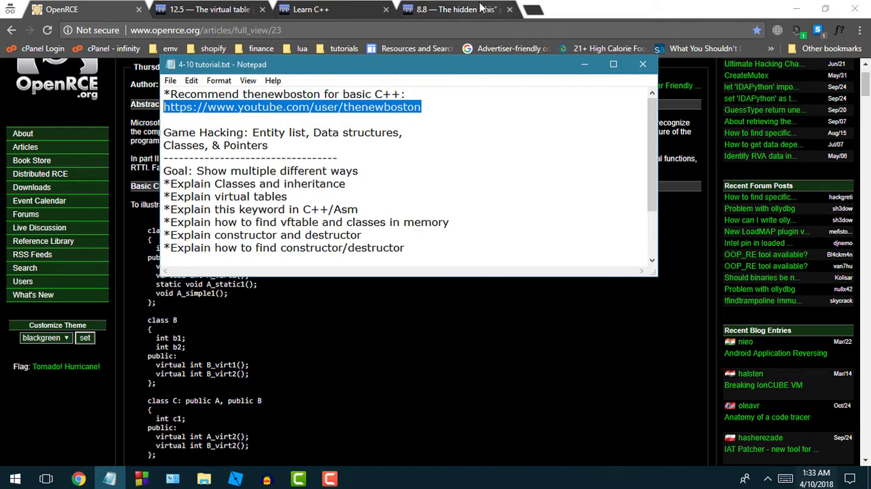
mouse_move(545, 6)
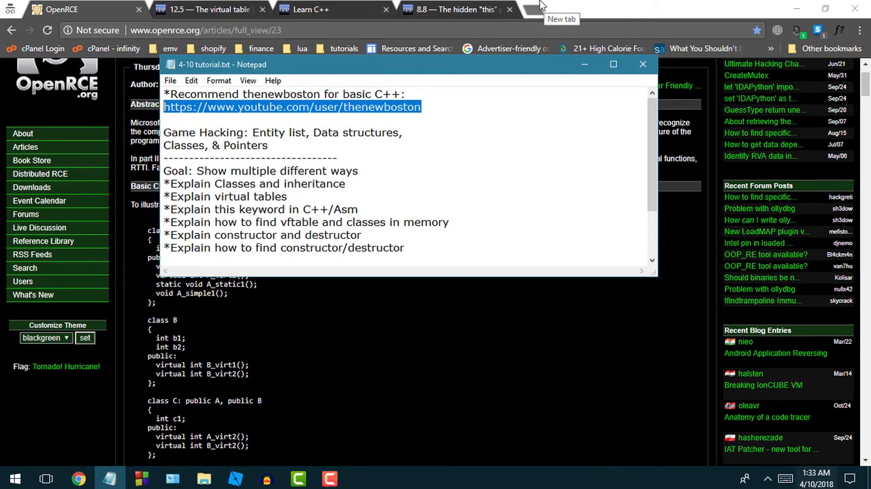
type("https://www.youtube.com/user/thenewboston")
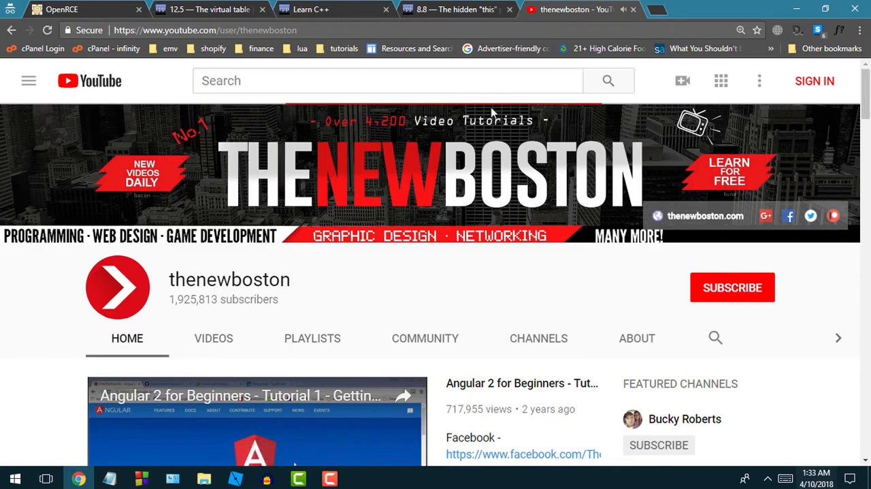
left_click(75, 10)
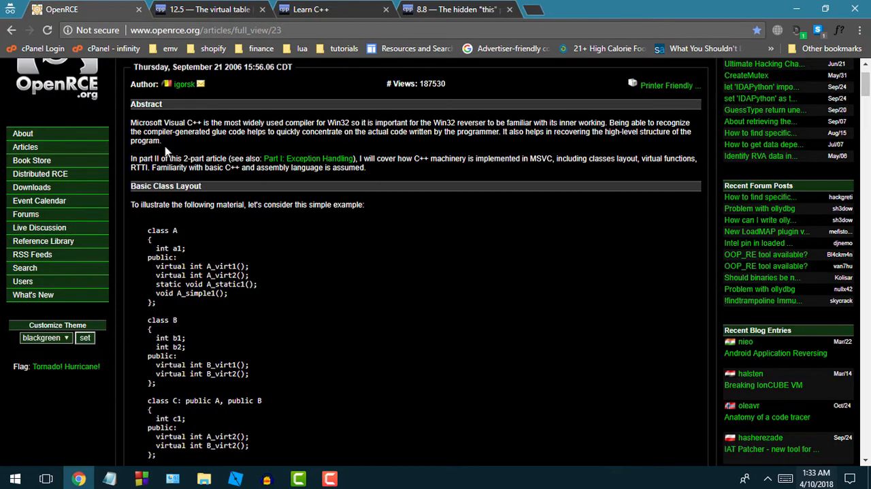
left_click(106, 476)
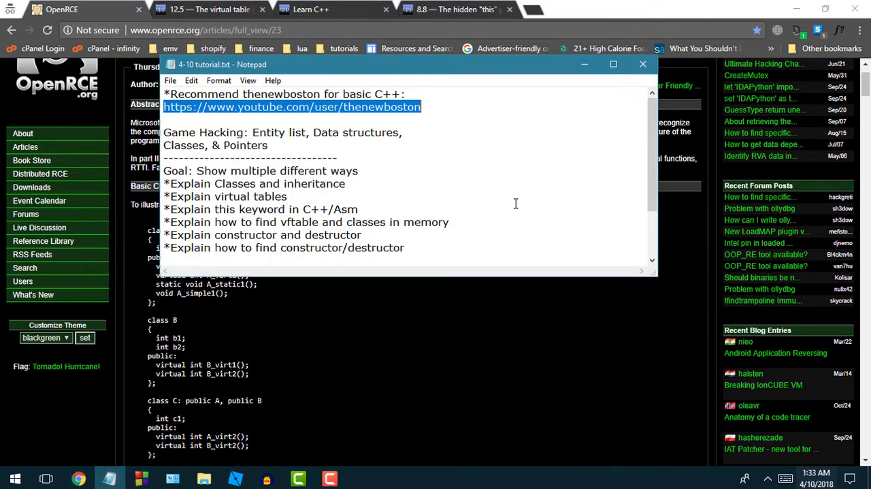
mouse_move(566, 86)
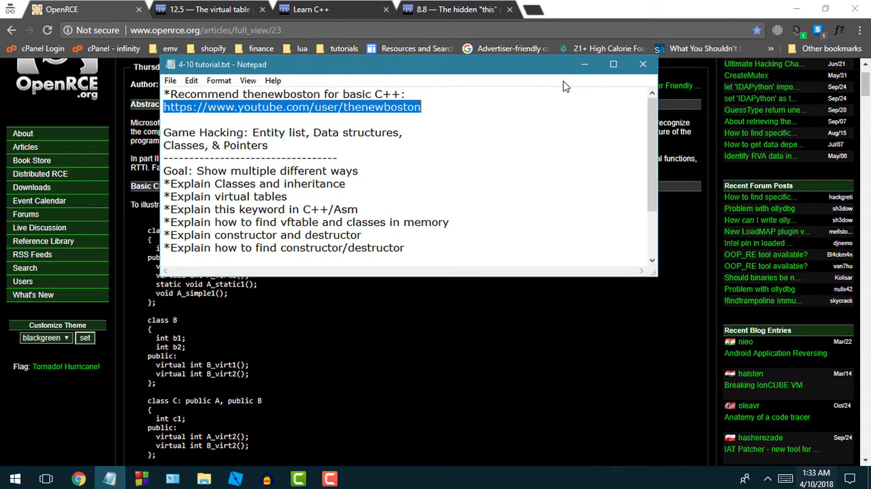
mouse_move(410, 120)
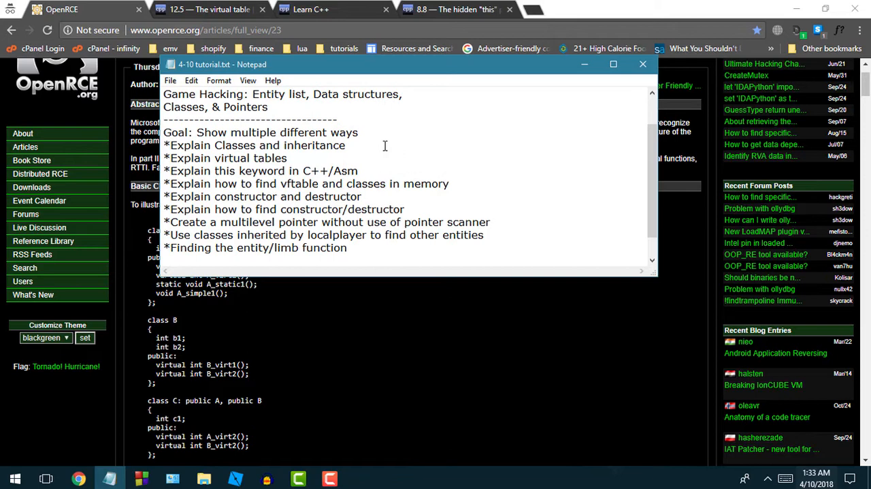
mouse_move(380, 144)
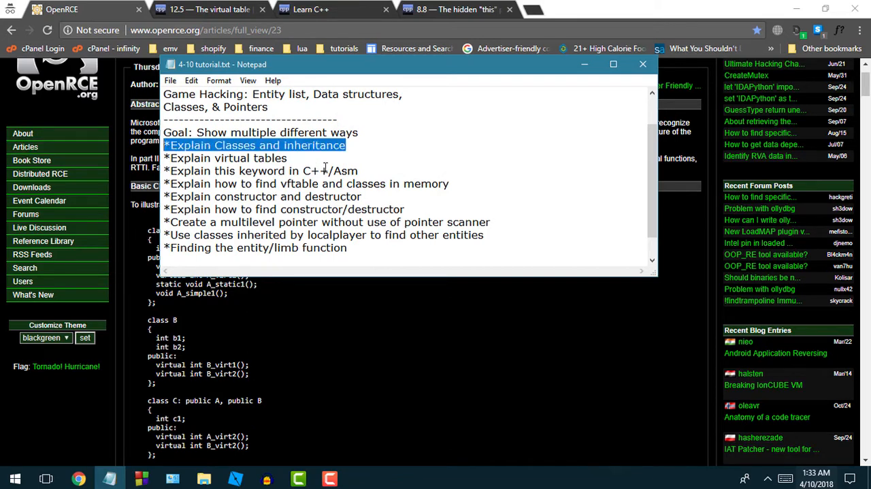
mouse_move(407, 127)
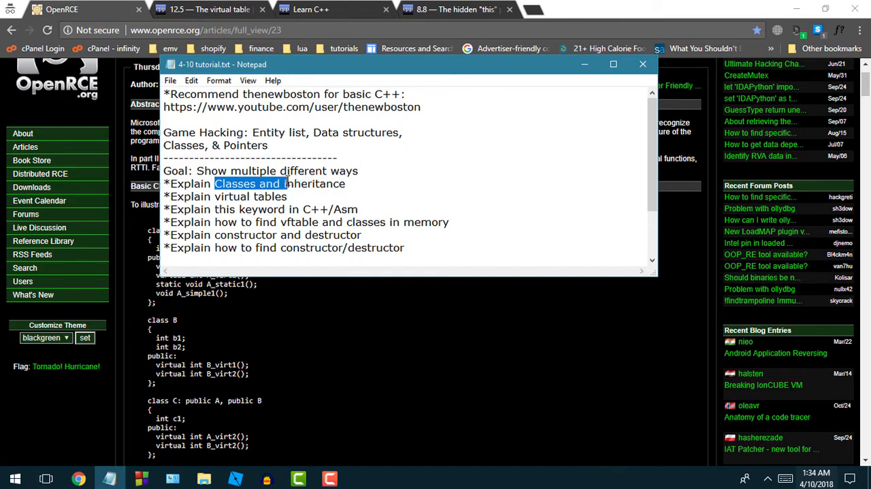
left_click(234, 480)
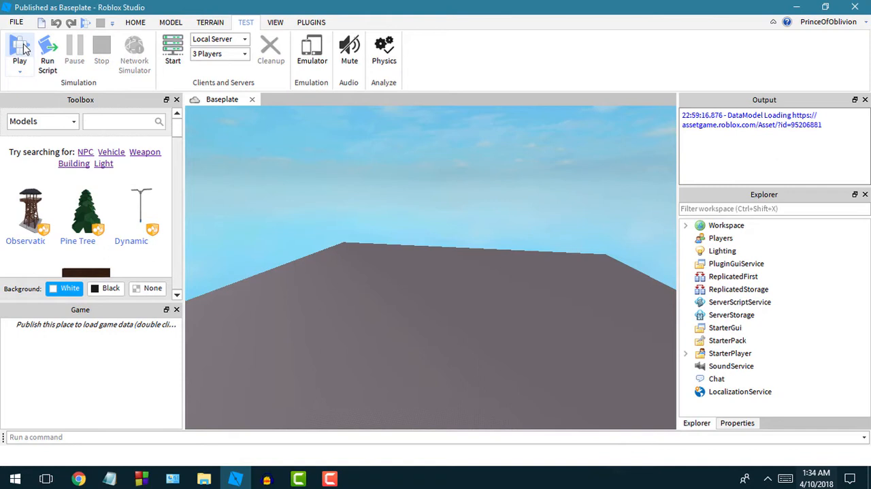
Start a play test of the Baseplate place and switch back to the browser while it loads.
left_click(22, 43)
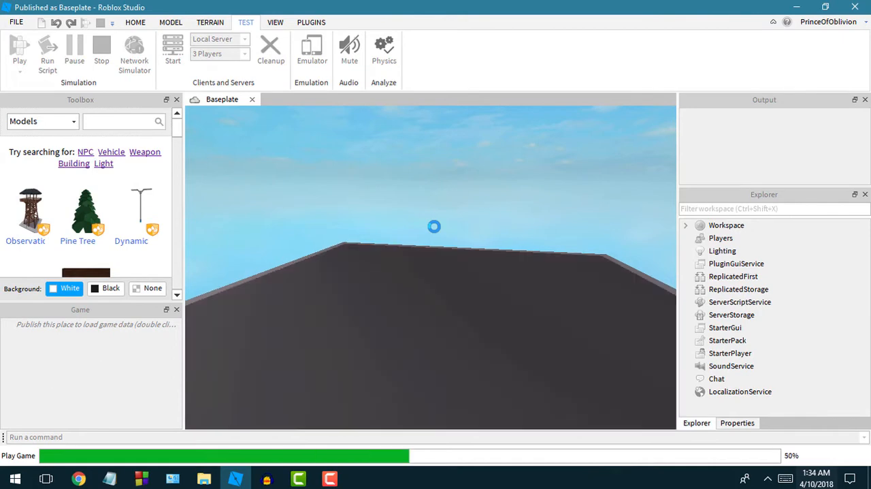
left_click(11, 46)
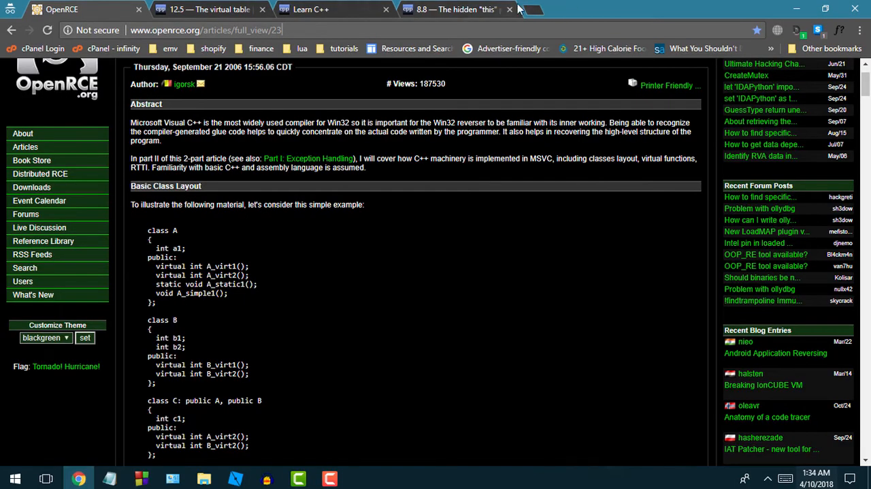
Search Google for 'define entity' in a new tab, read the dictionary card, then return to Notepad.
left_click(529, 10)
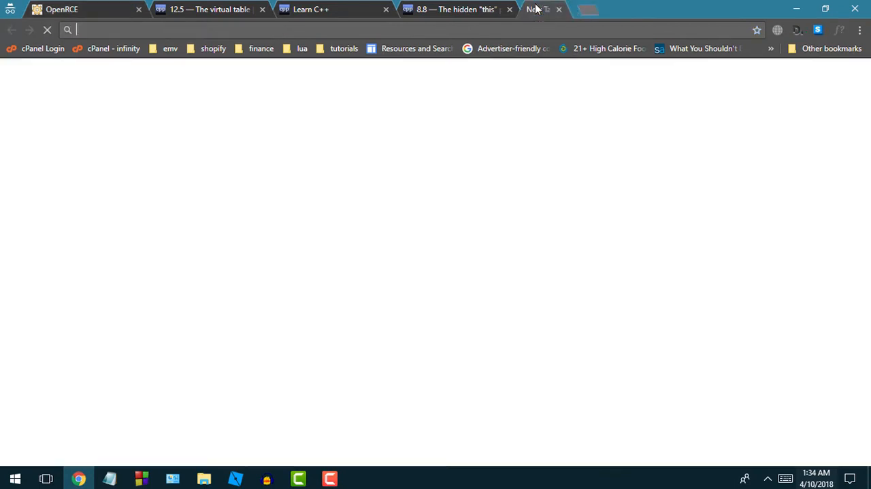
type("define+entity&oq=define+entity&aqs=chrome..69i57.2473j0j1&sourceid=chrome&ie=UTF-8")
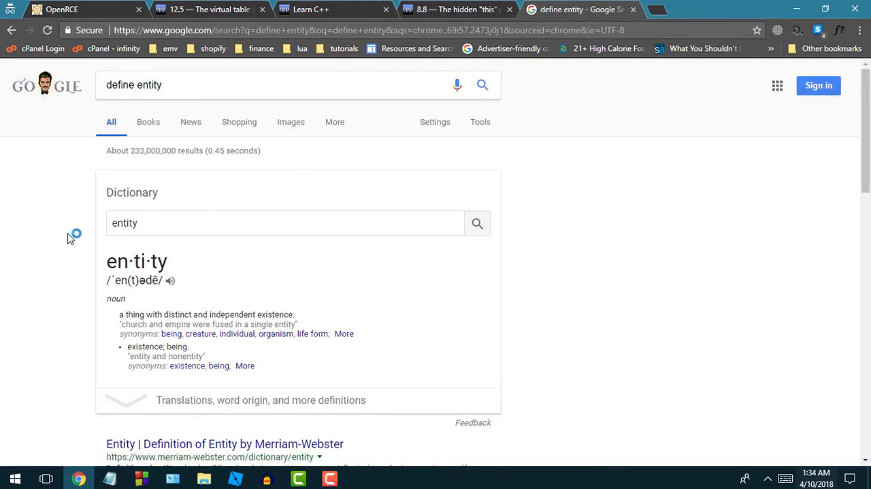
scroll("down", 3)
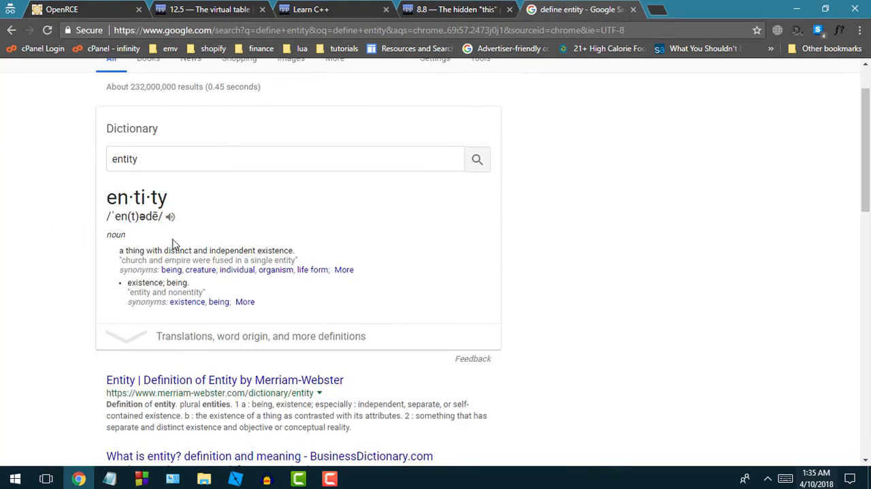
scroll("down", 3)
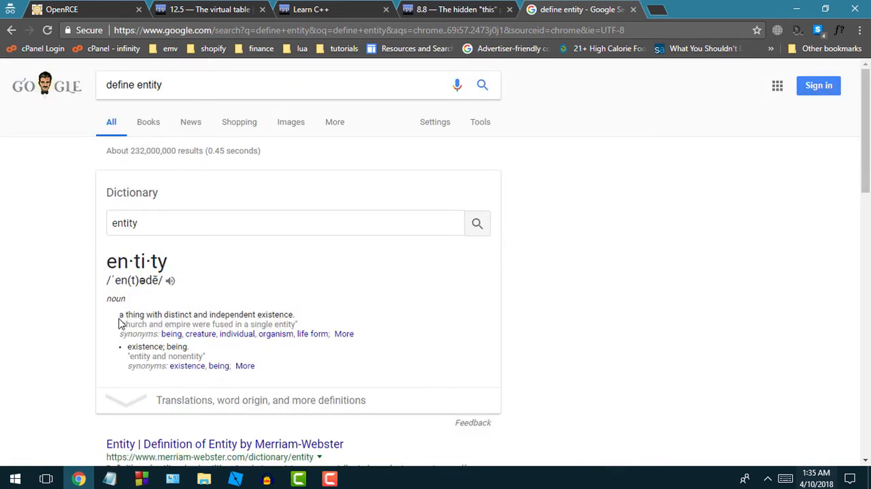
left_click_drag(117, 313, 294, 313)
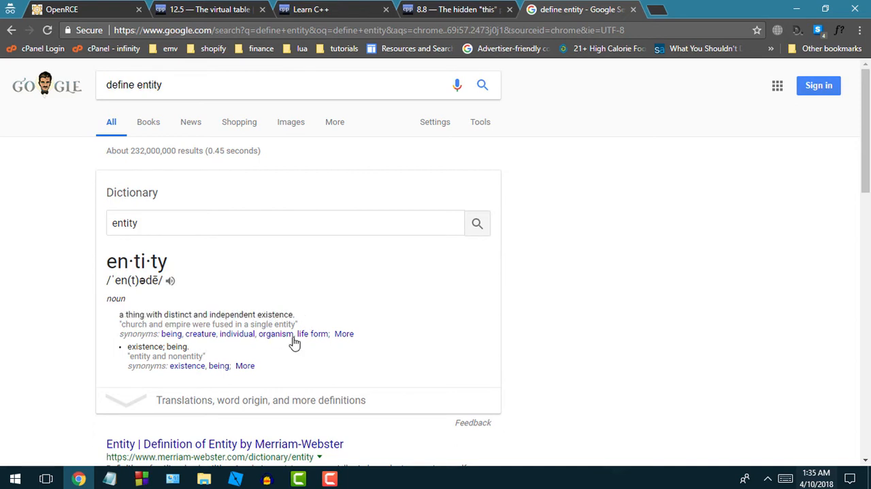
mouse_move(265, 477)
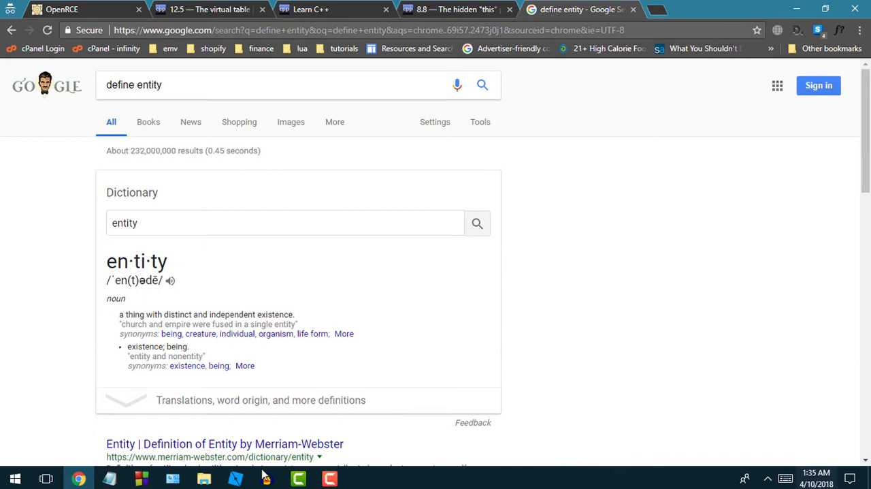
left_click(234, 478)
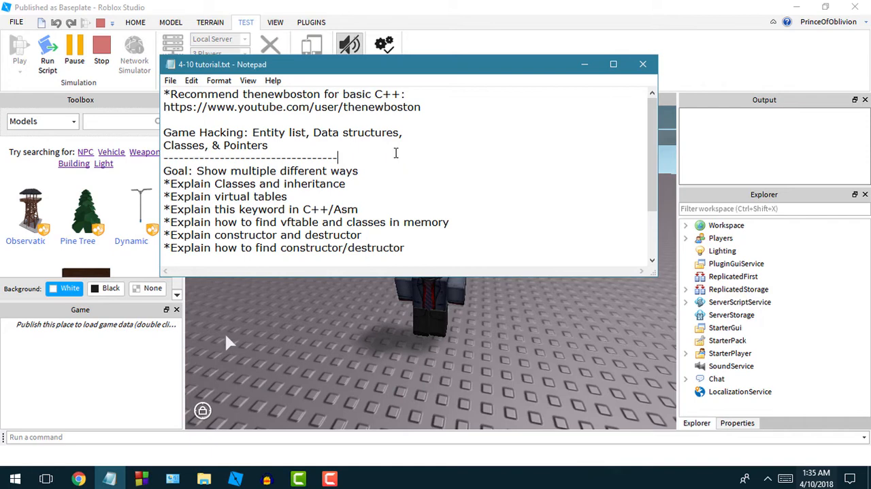
Highlight the goal line, then bring up Notepad's taskbar jump list of pinned text files.
triple_click(256, 183)
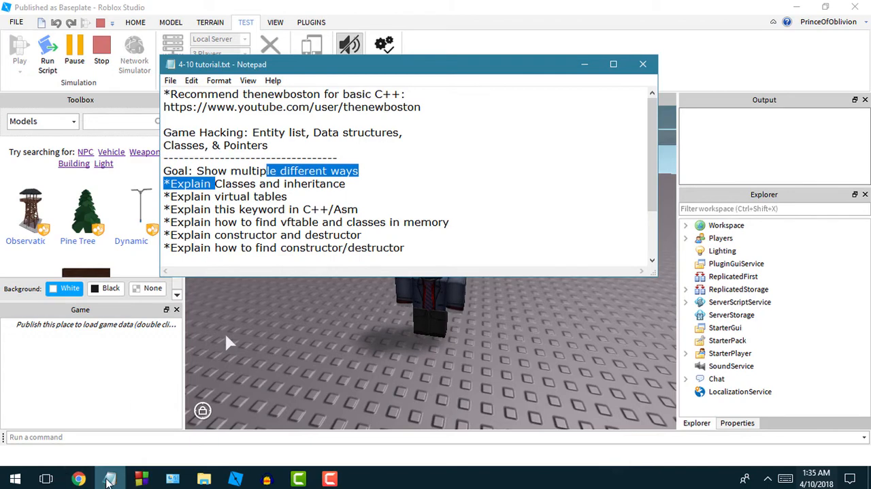
right_click(106, 479)
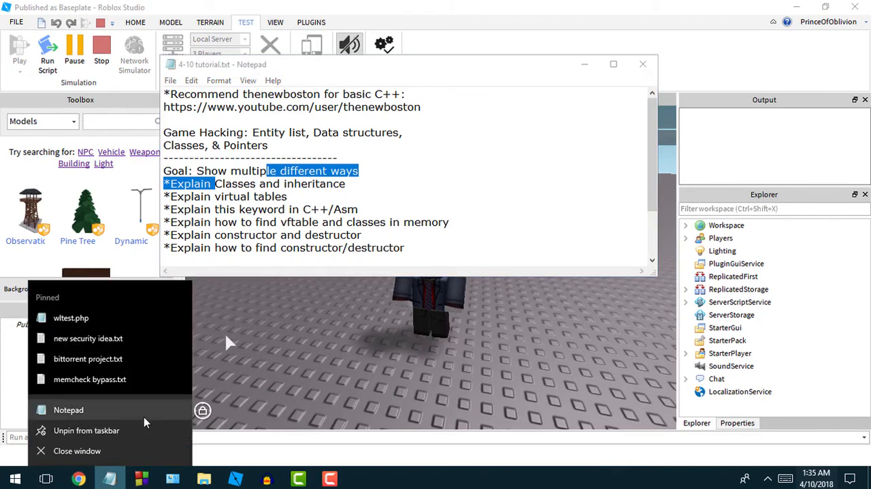
Move the 4-10 tutorial.txt window left so it sits beside the Untitled Notepad window.
left_click(68, 410)
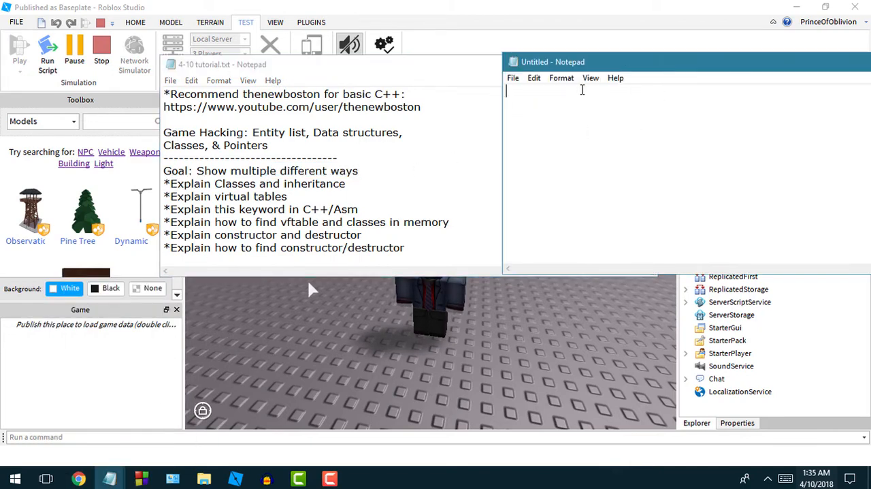
left_click_drag(552, 62, 640, 56)
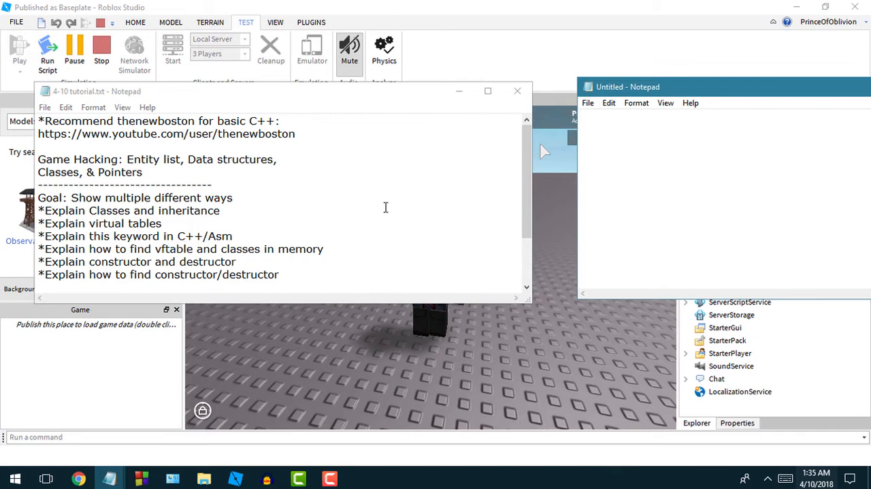
mouse_move(360, 208)
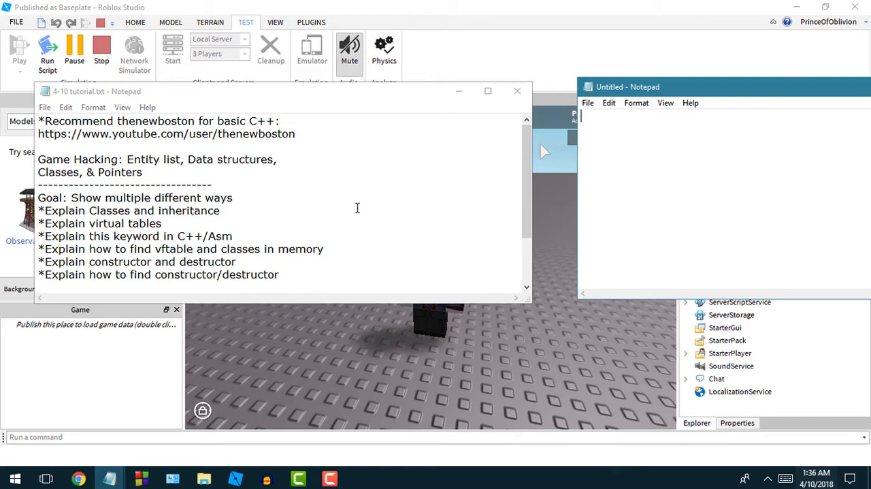
mouse_move(398, 194)
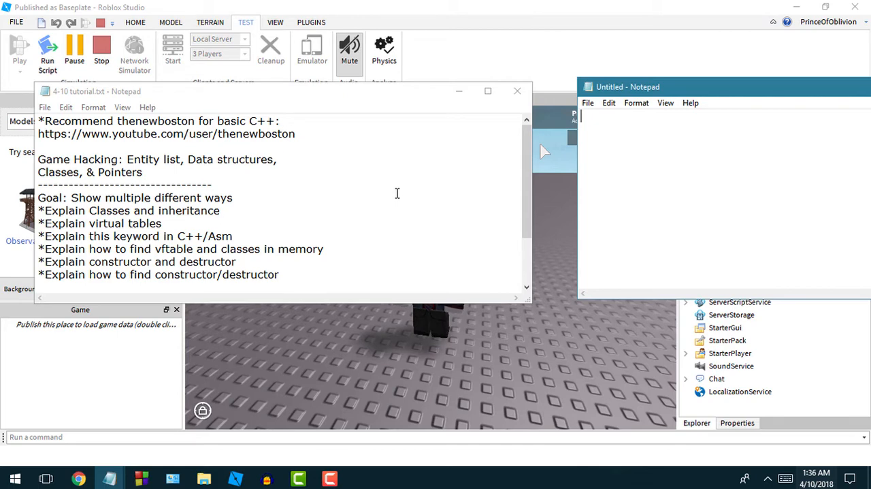
Write 'class Entity:' with its first method void walk(), retyping the mistyped word.
type("class")
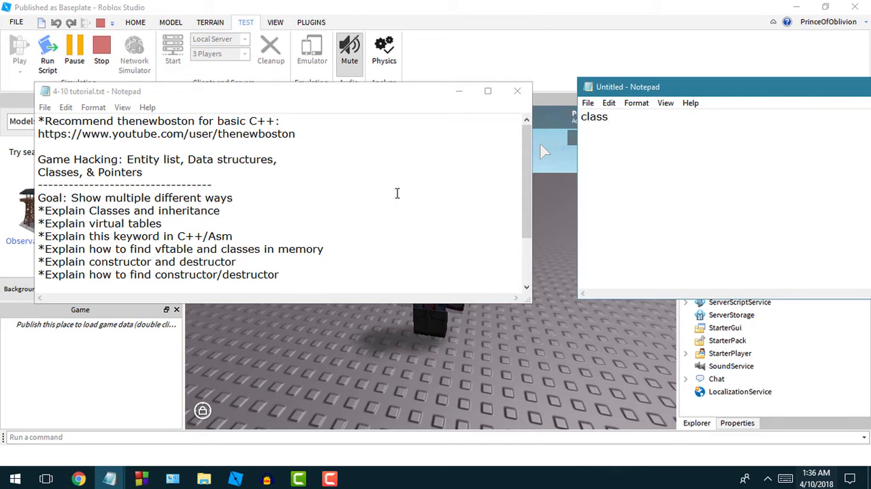
type("Entity")
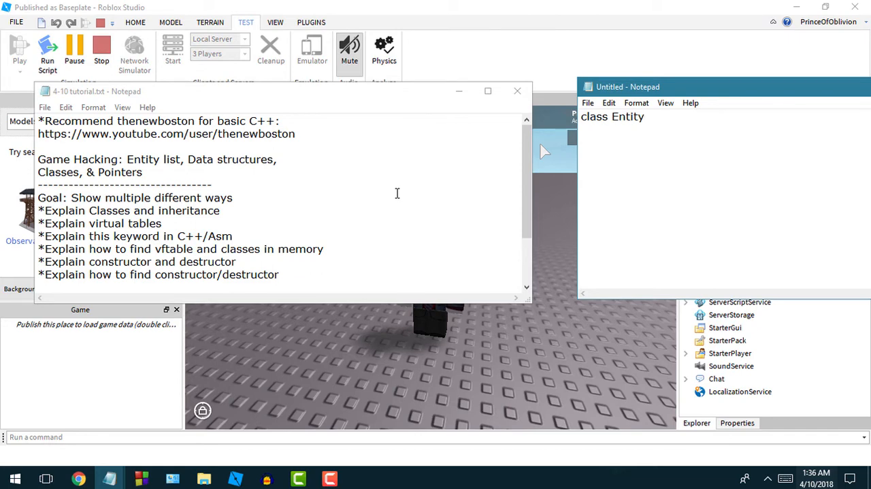
type(":")
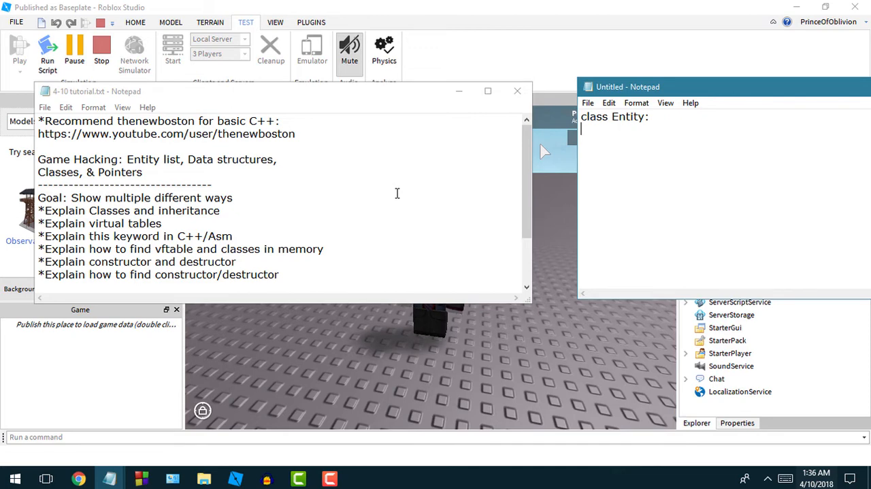
mouse_move(395, 196)
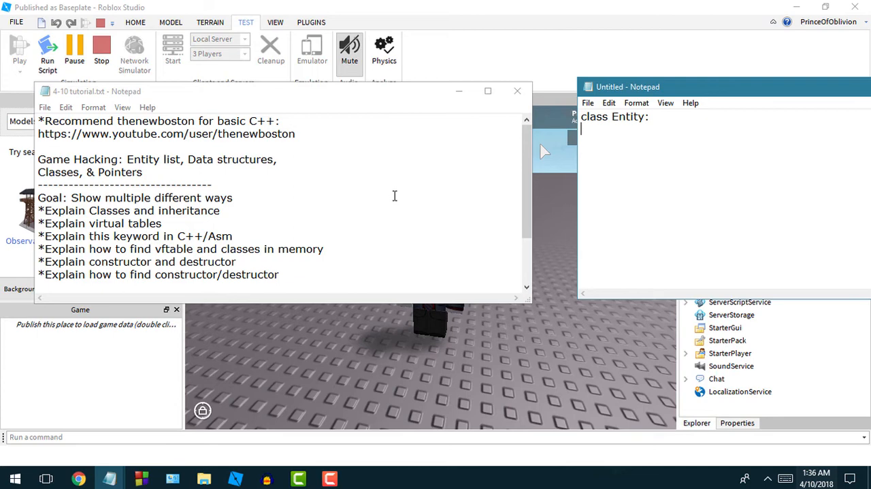
type("W")
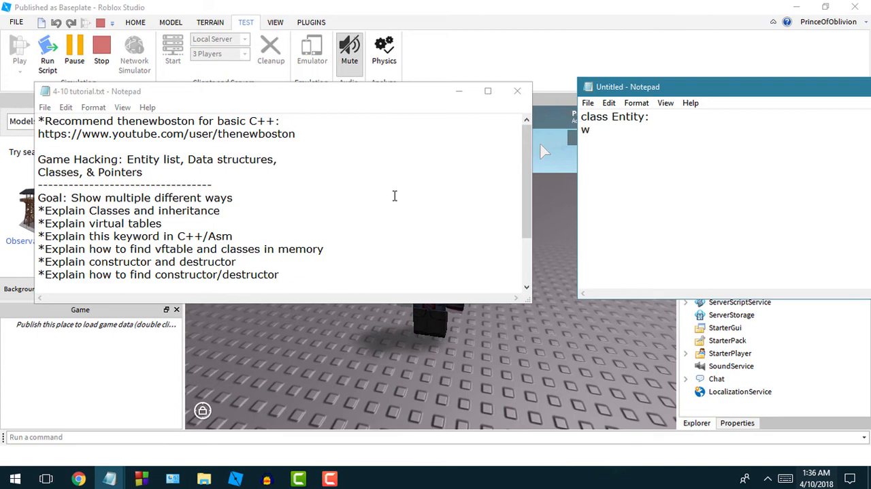
type("al")
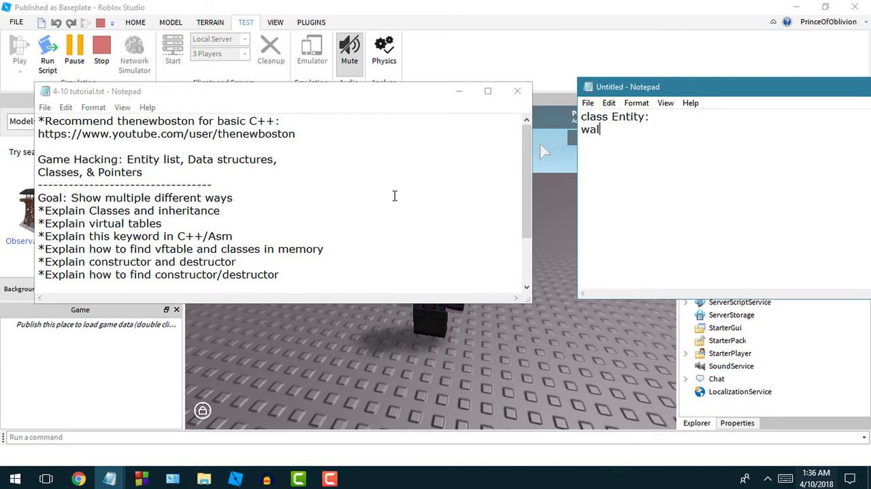
type("k")
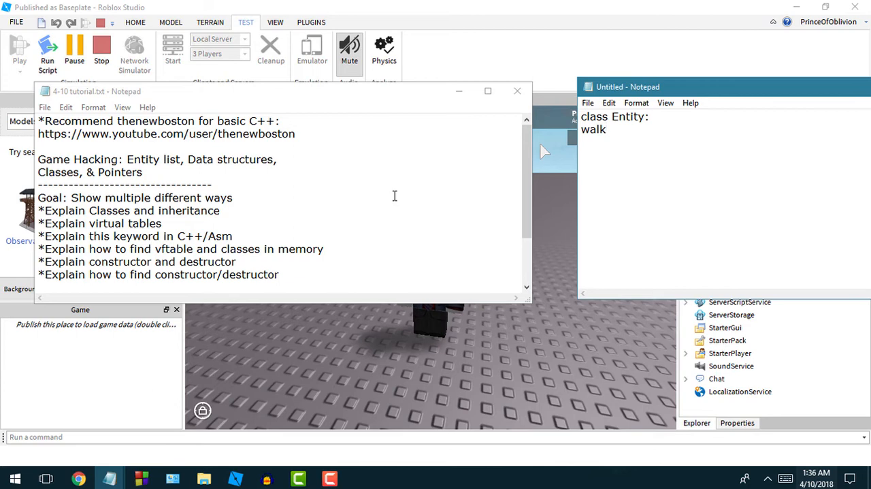
key("Backspace")
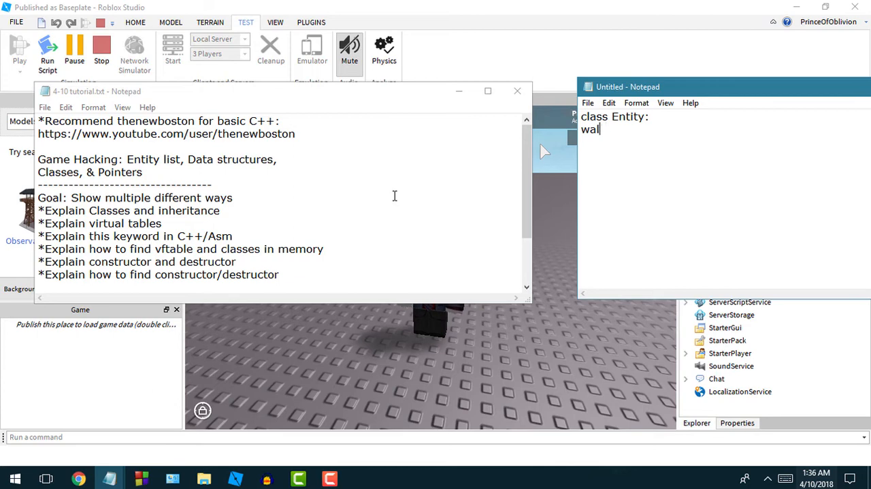
type("void walk(")
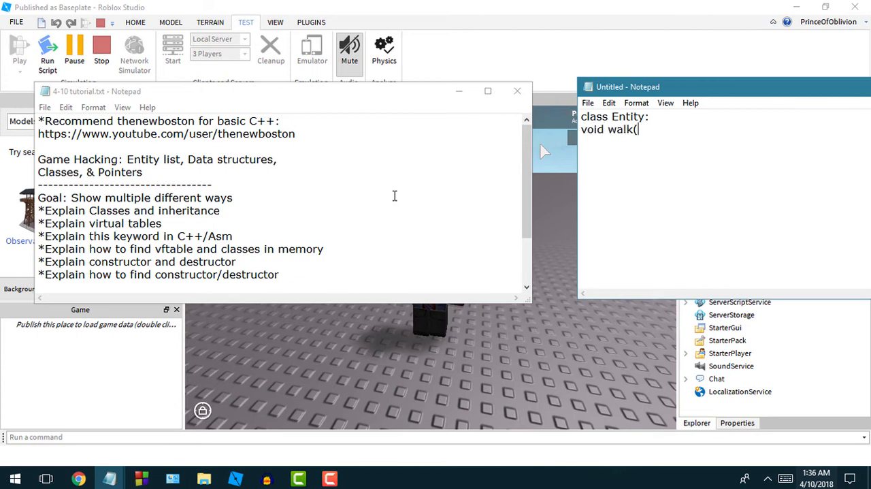
type(")")
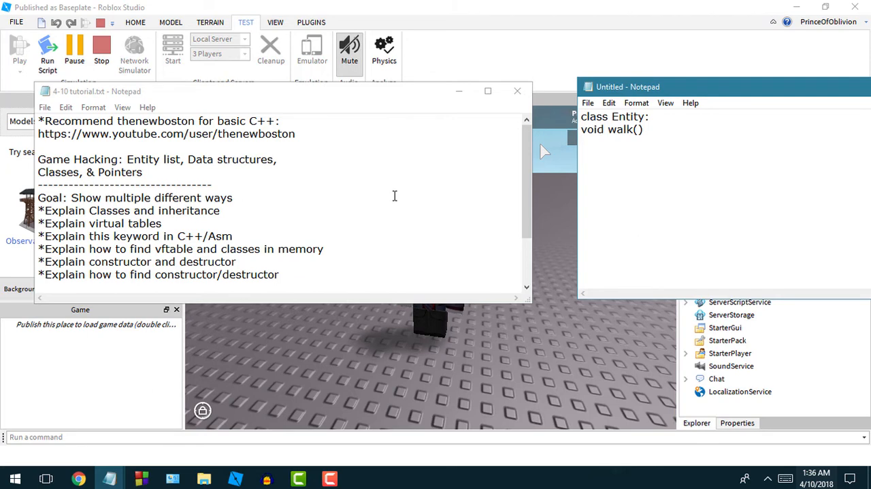
Add the methods void jump() and void swim() on their own lines.
type("v")
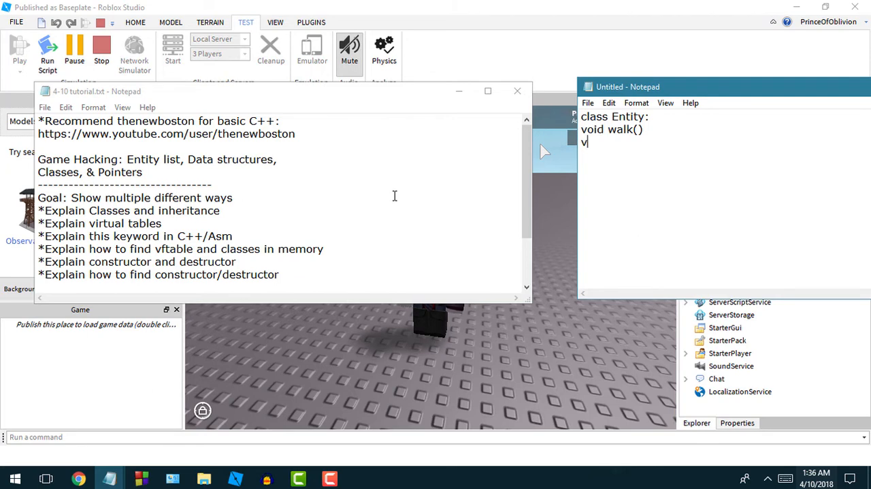
type("oid jump()")
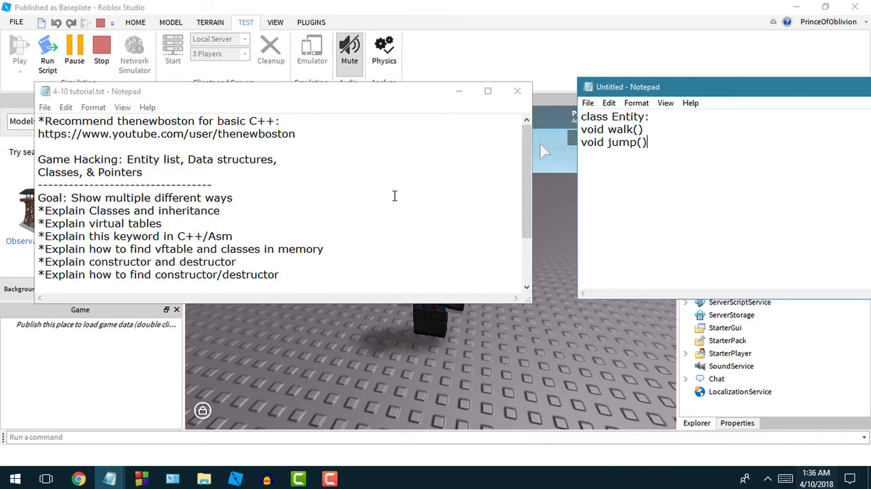
key("Enter")
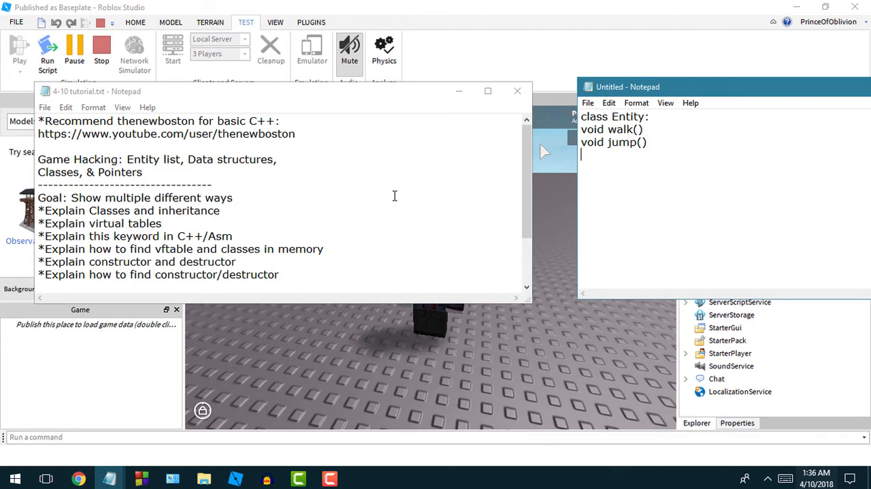
type("void swim")
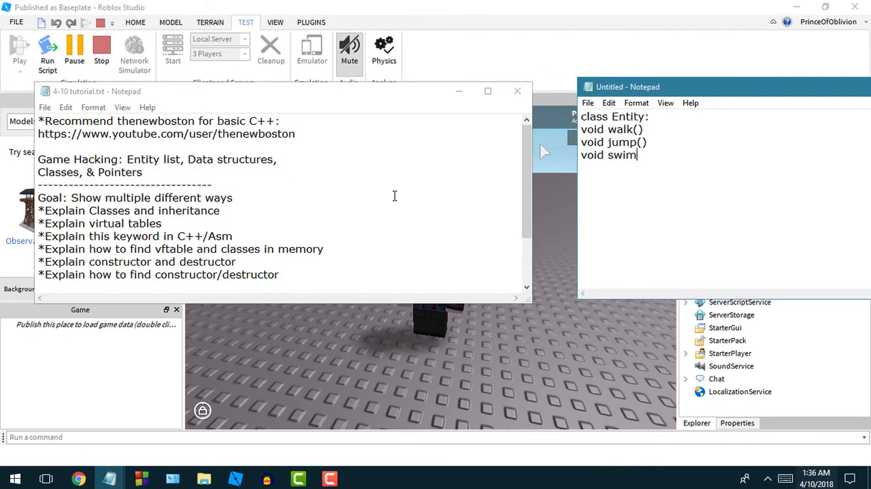
type("()")
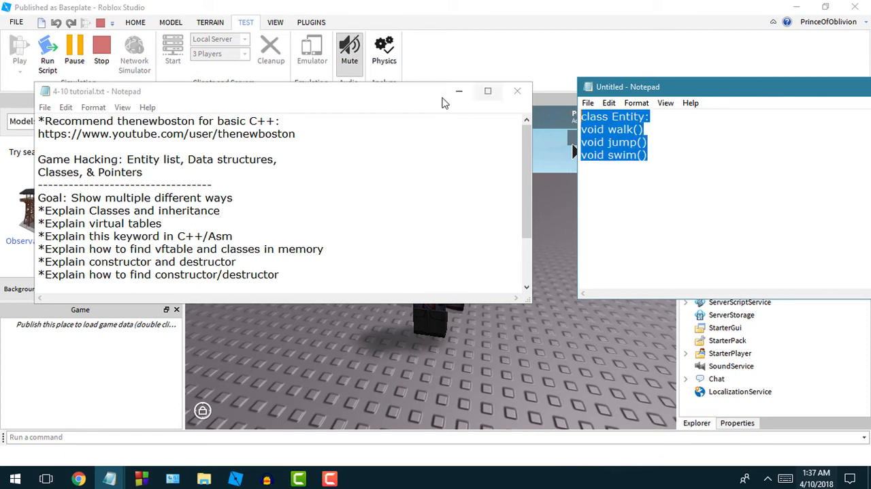
mouse_move(561, 116)
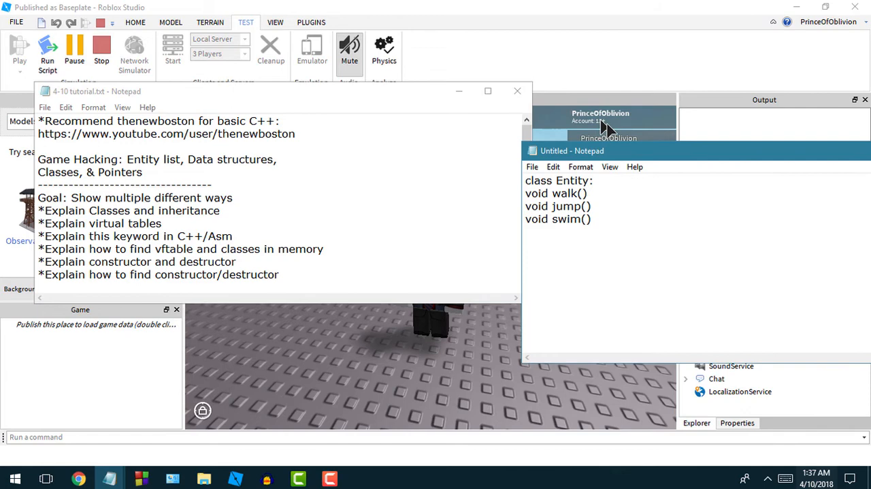
Declare 'Entity PrinceOfOblivion;' below the class, correcting 'entity' to 'Entity' and highlighting the type name.
type("en")
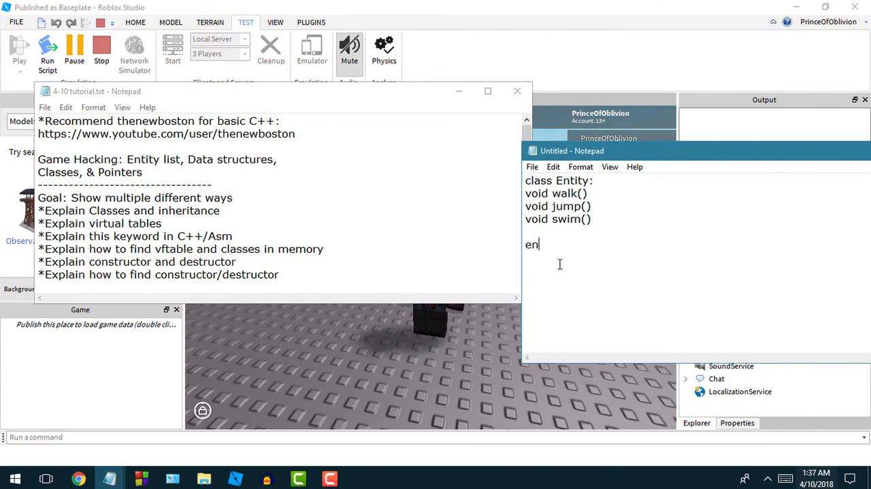
type("tity PrinceOfO")
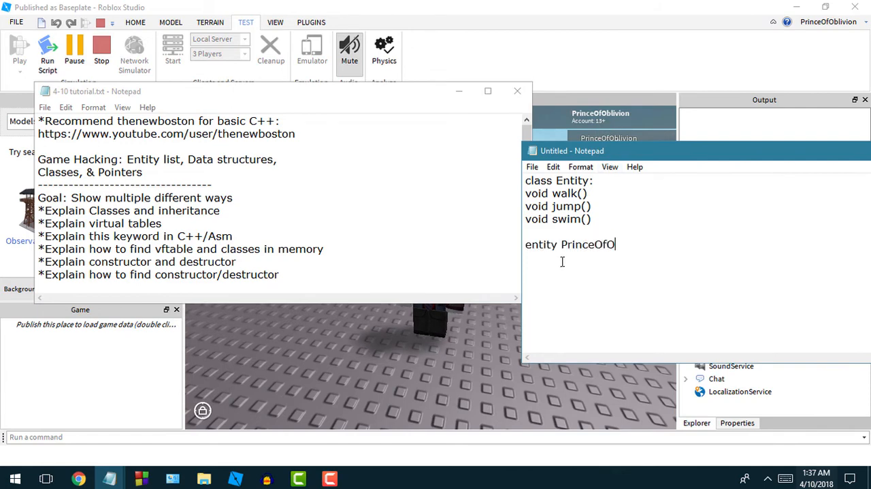
type("blivion")
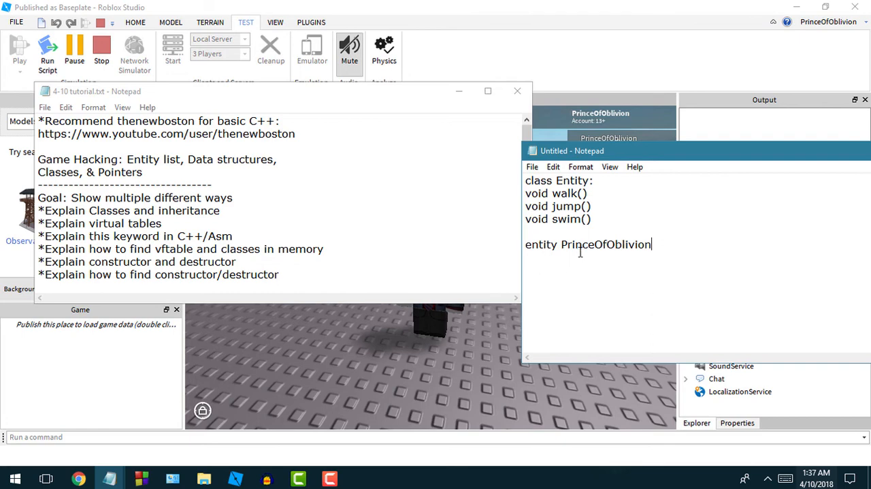
double_click(539, 243)
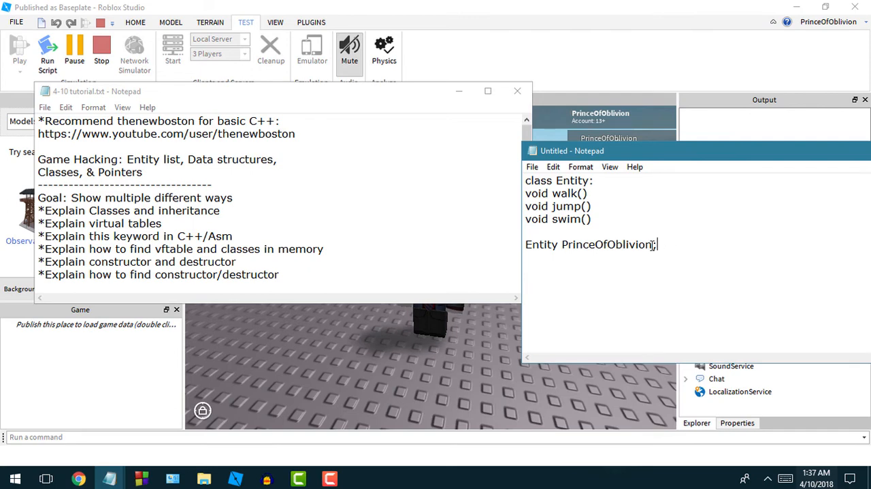
double_click(605, 245)
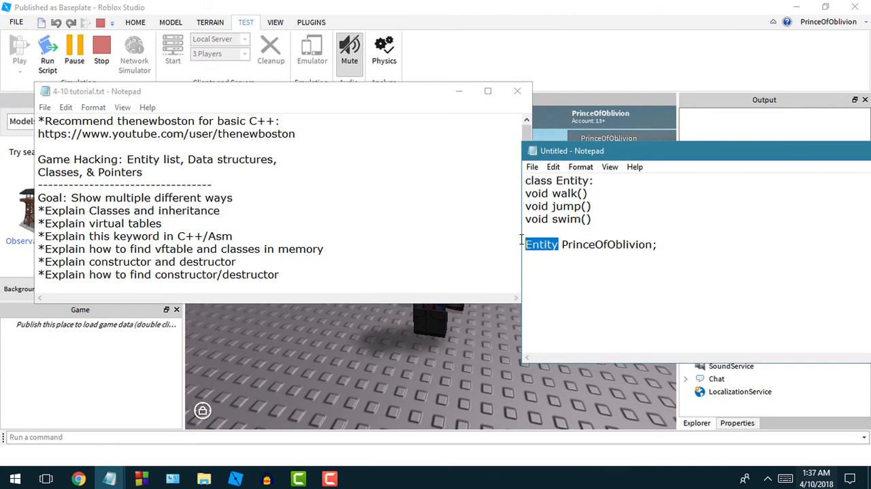
left_click_drag(531, 244, 656, 244)
type("E")
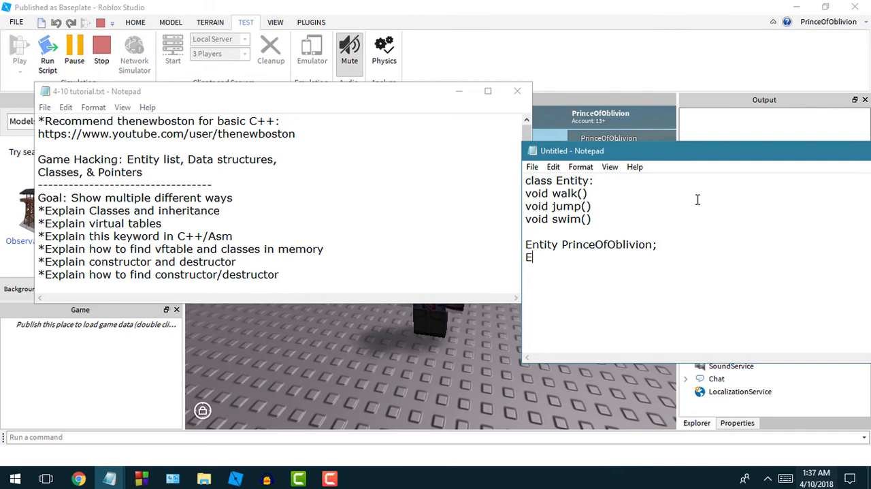
Declare 'Entity bob;' and 'Entity carla;', highlight the swim line, then select all the pseudocode.
type("ntity bob;")
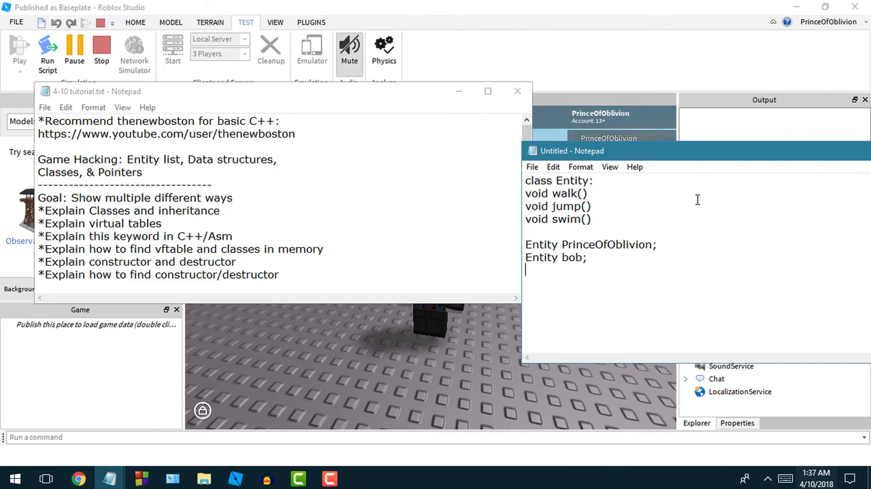
type("Entity c")
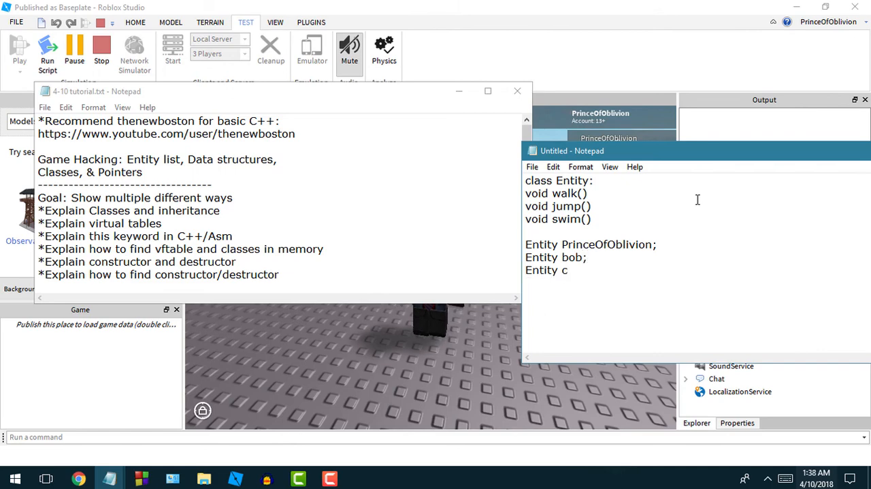
type("arla;")
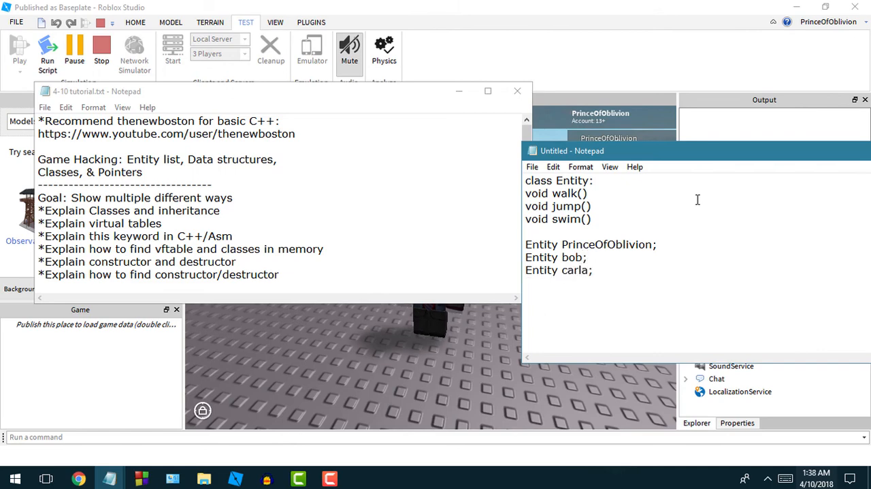
double_click(574, 269)
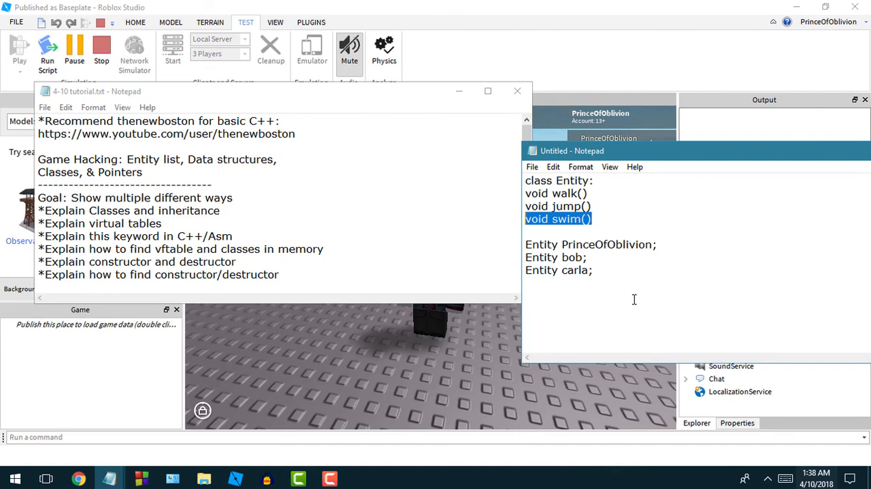
key("ctrl+a")
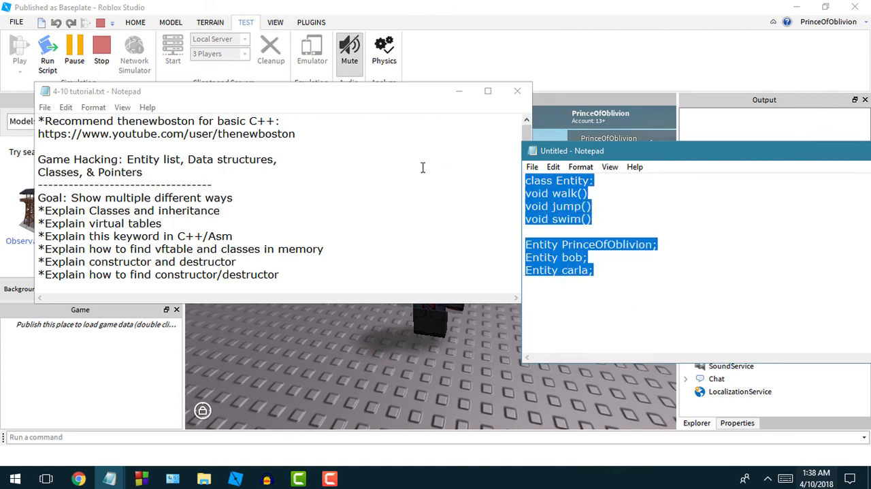